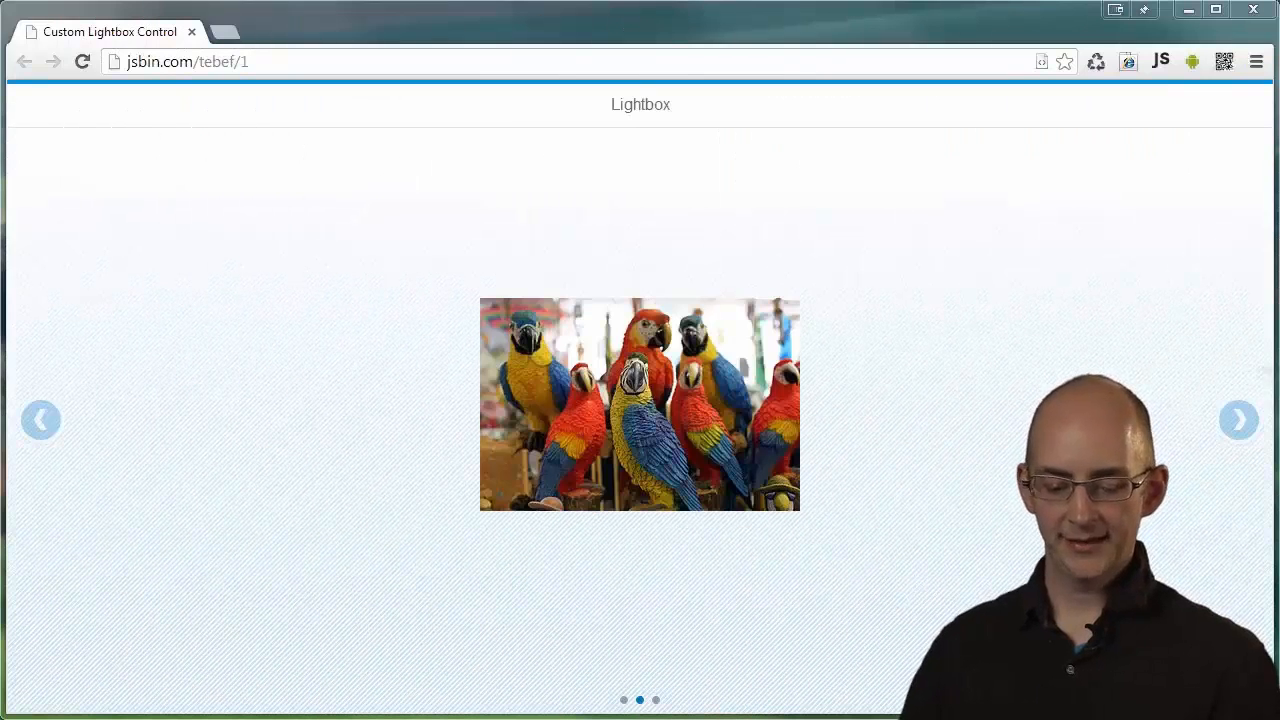
mouse_move(760, 562)
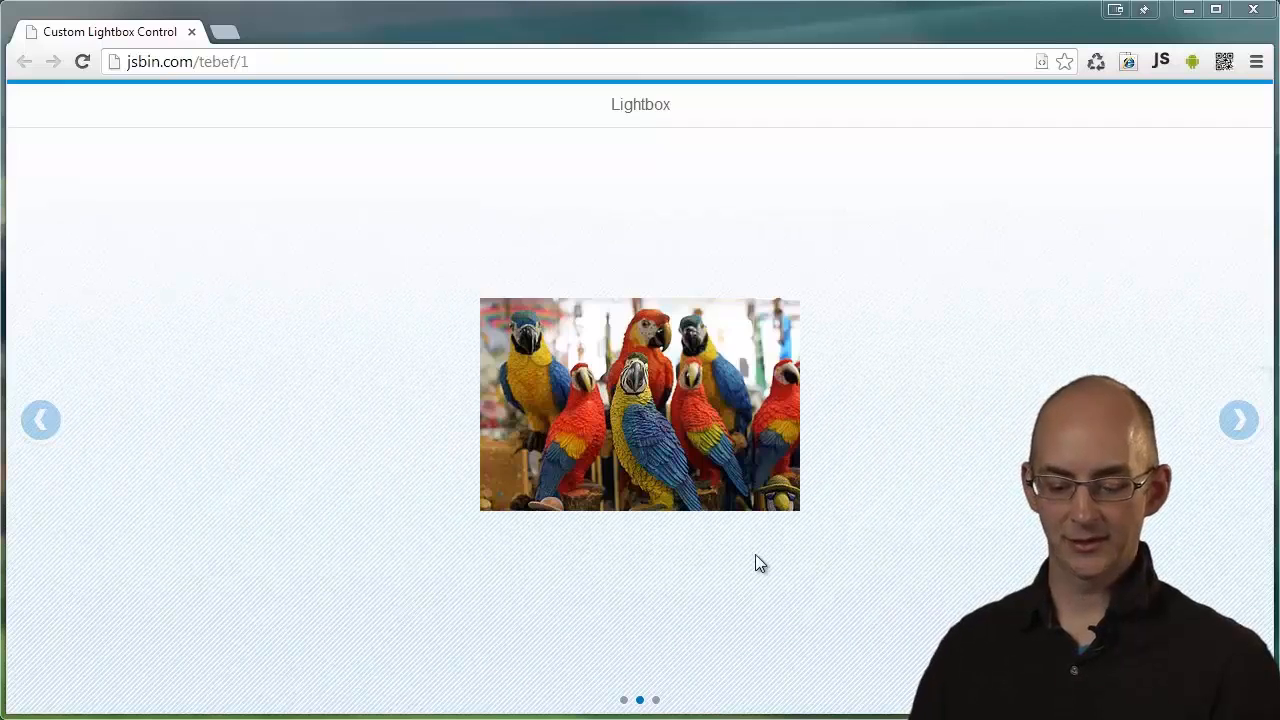
Step: Cycle the Lightbox carousel to the turtle photo and dismiss its enlarged view
click(40, 420)
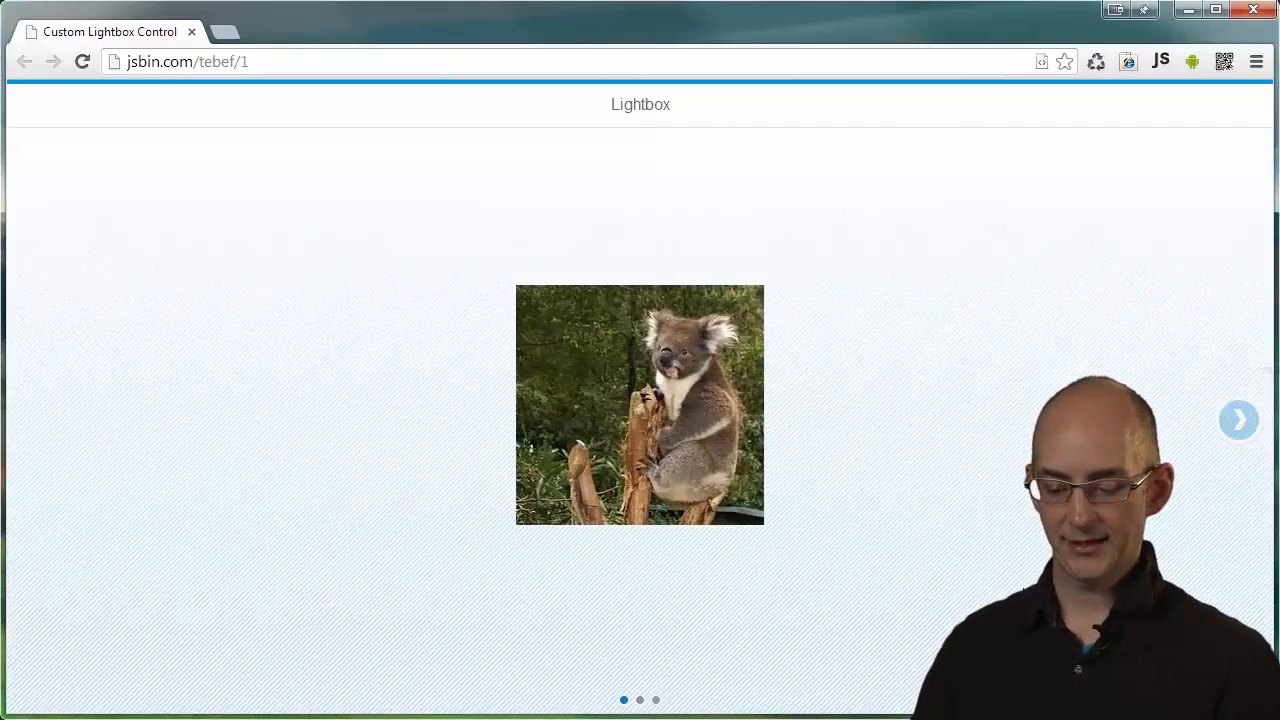
click(1240, 420)
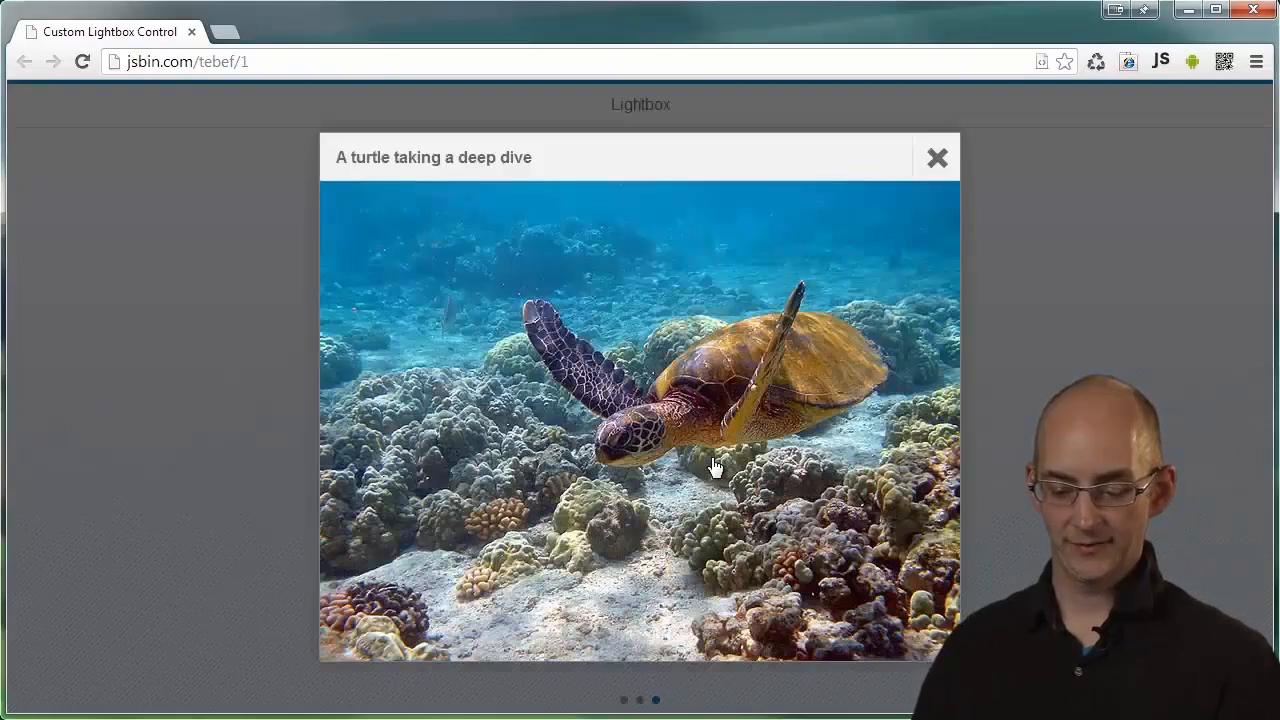
mouse_move(764, 166)
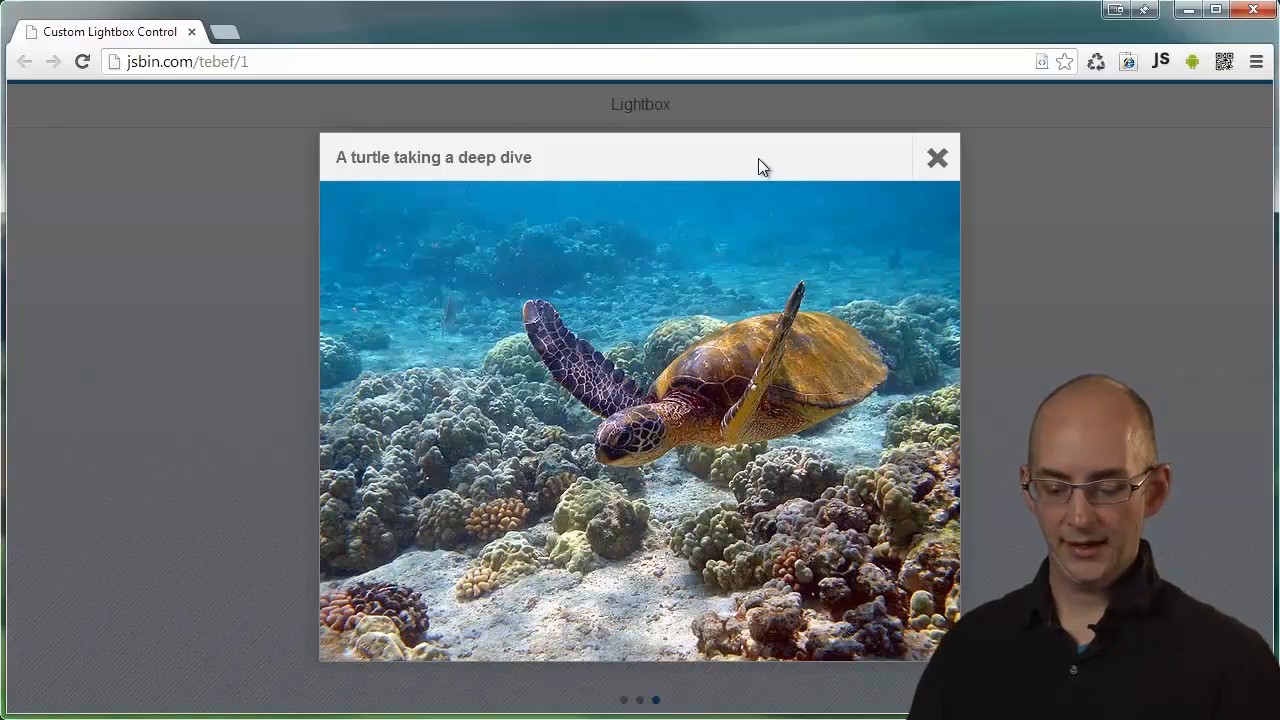
mouse_move(938, 160)
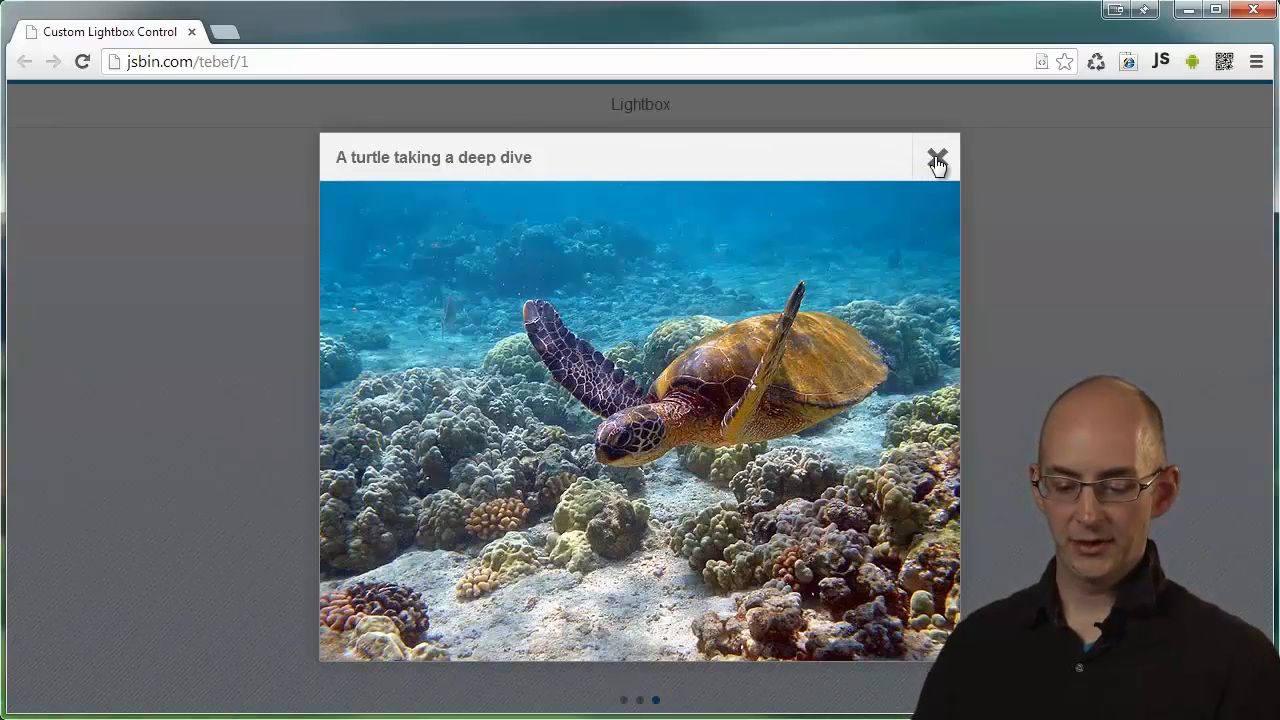
click(936, 160)
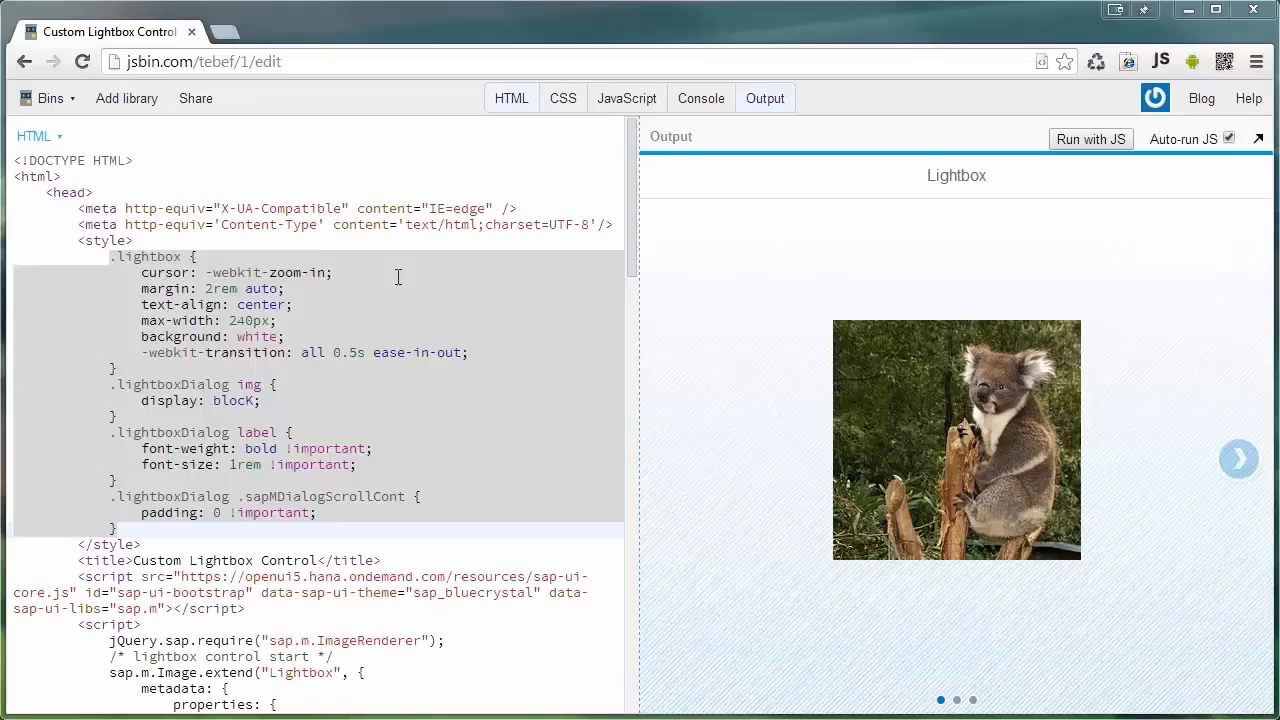
click(398, 276)
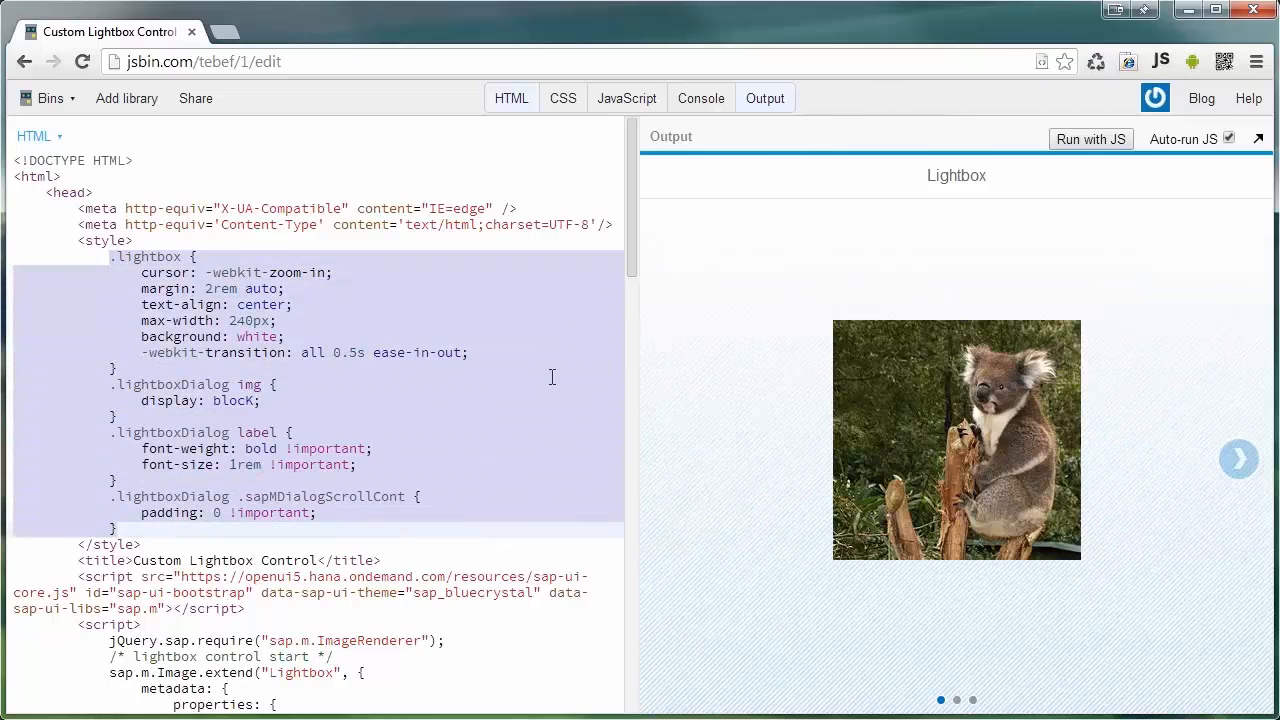
mouse_move(594, 316)
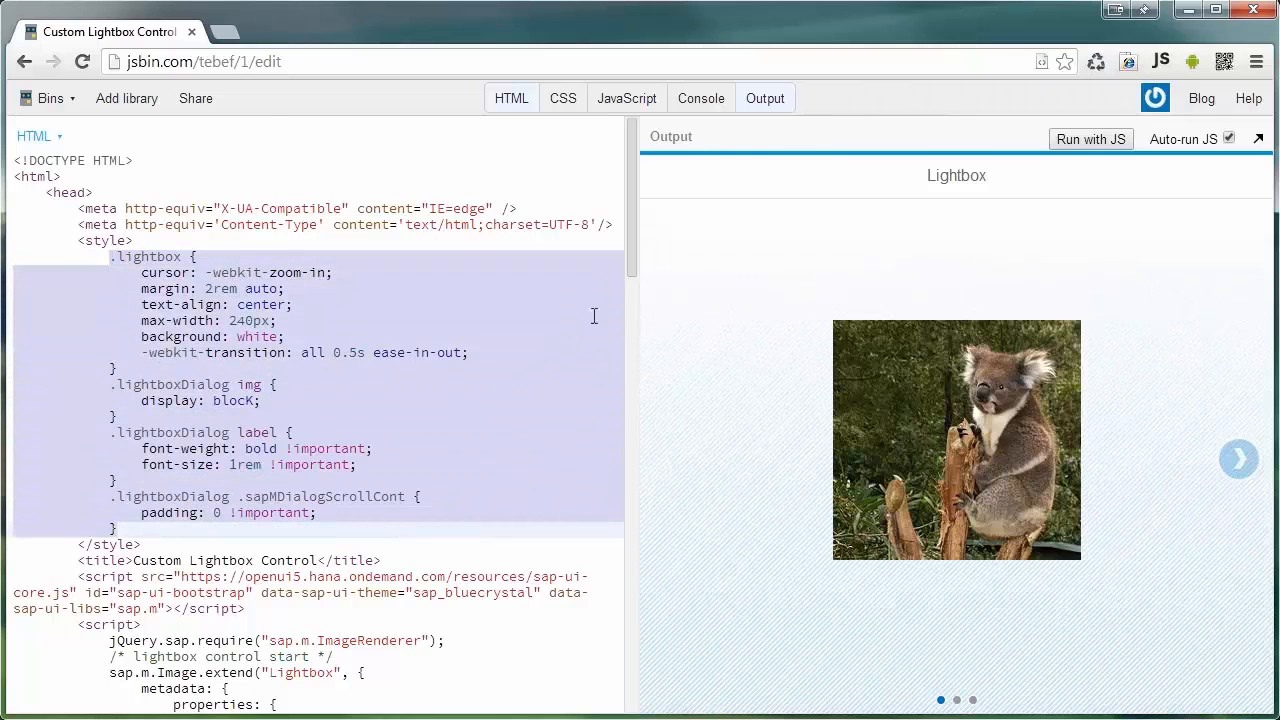
scroll(down, 3)
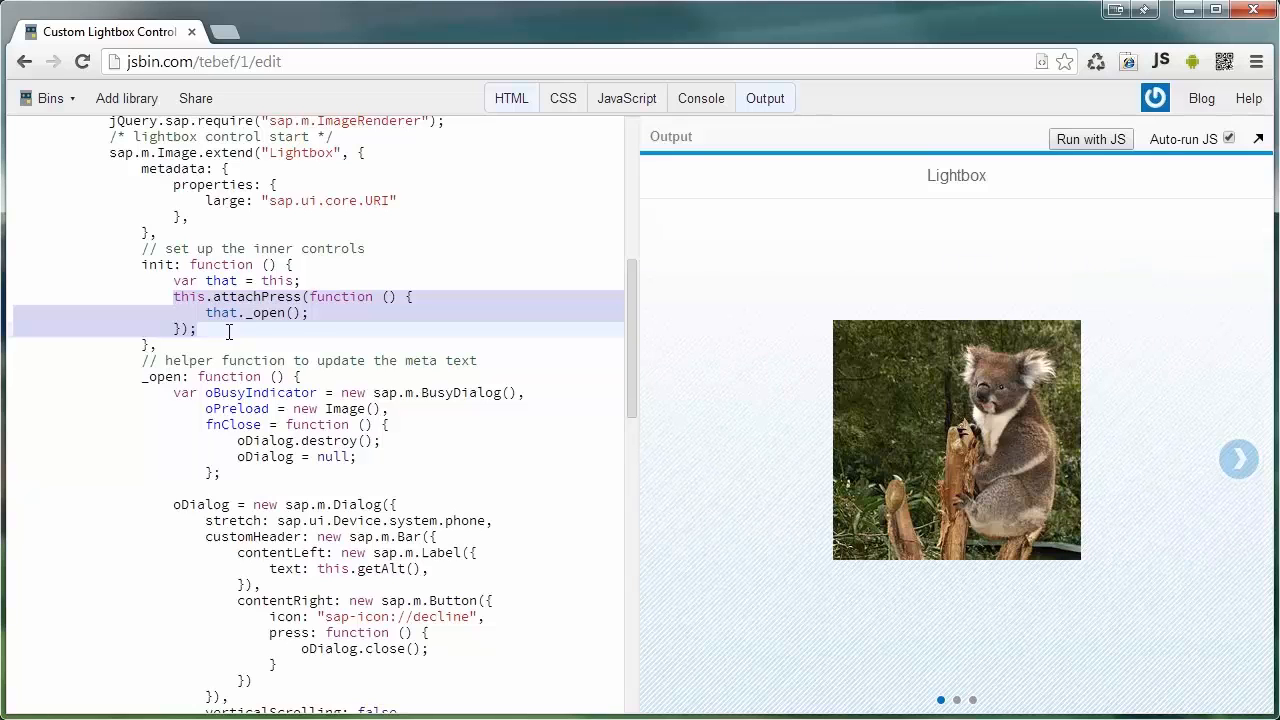
mouse_move(640, 312)
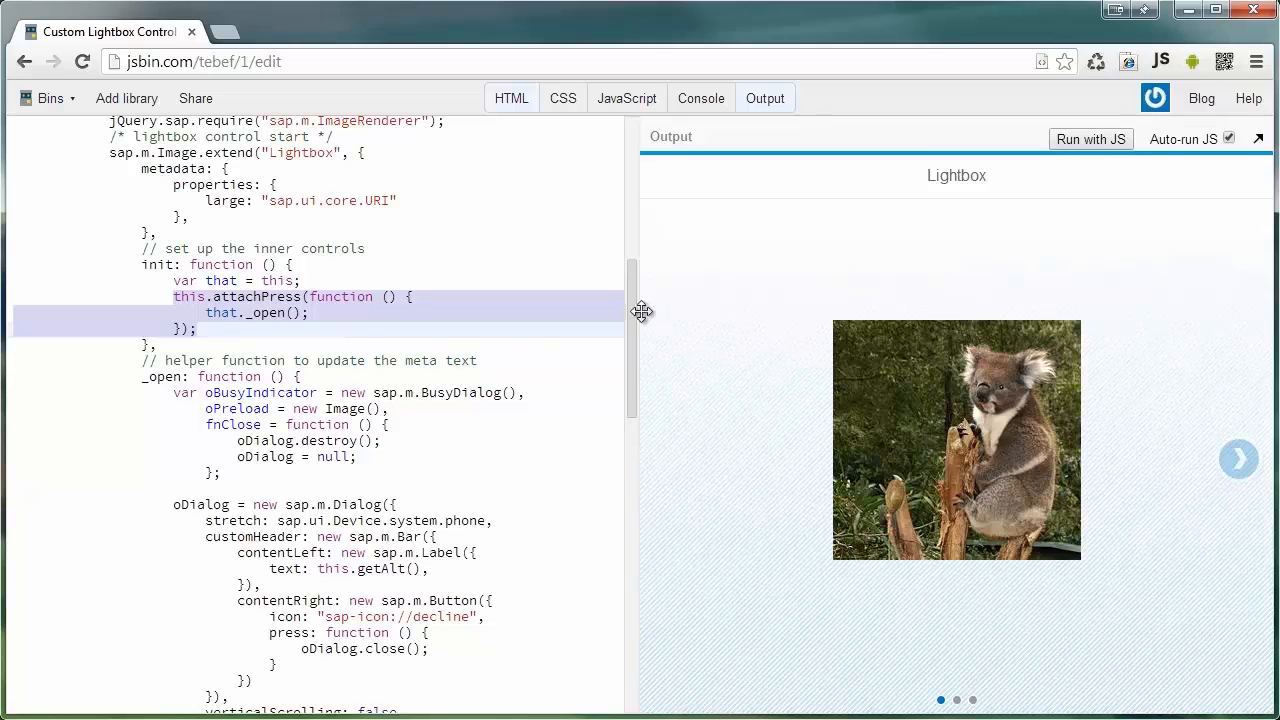
scroll(down, 3)
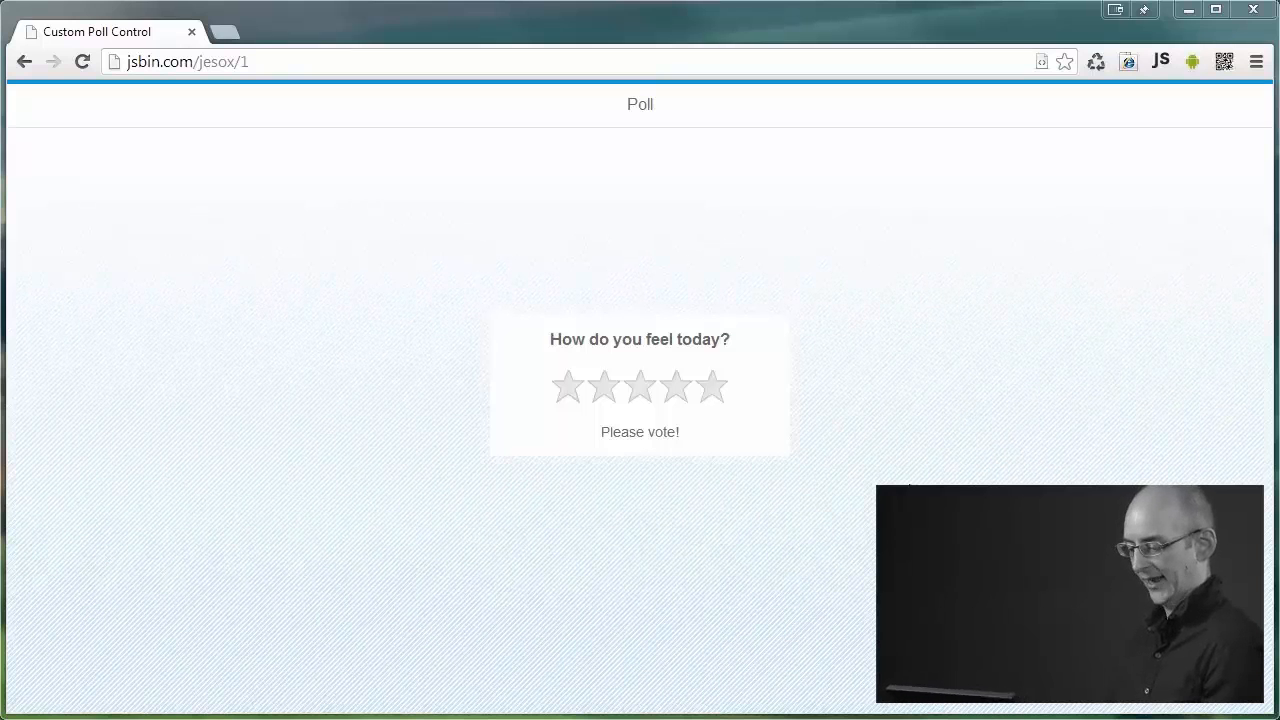
mouse_move(568, 388)
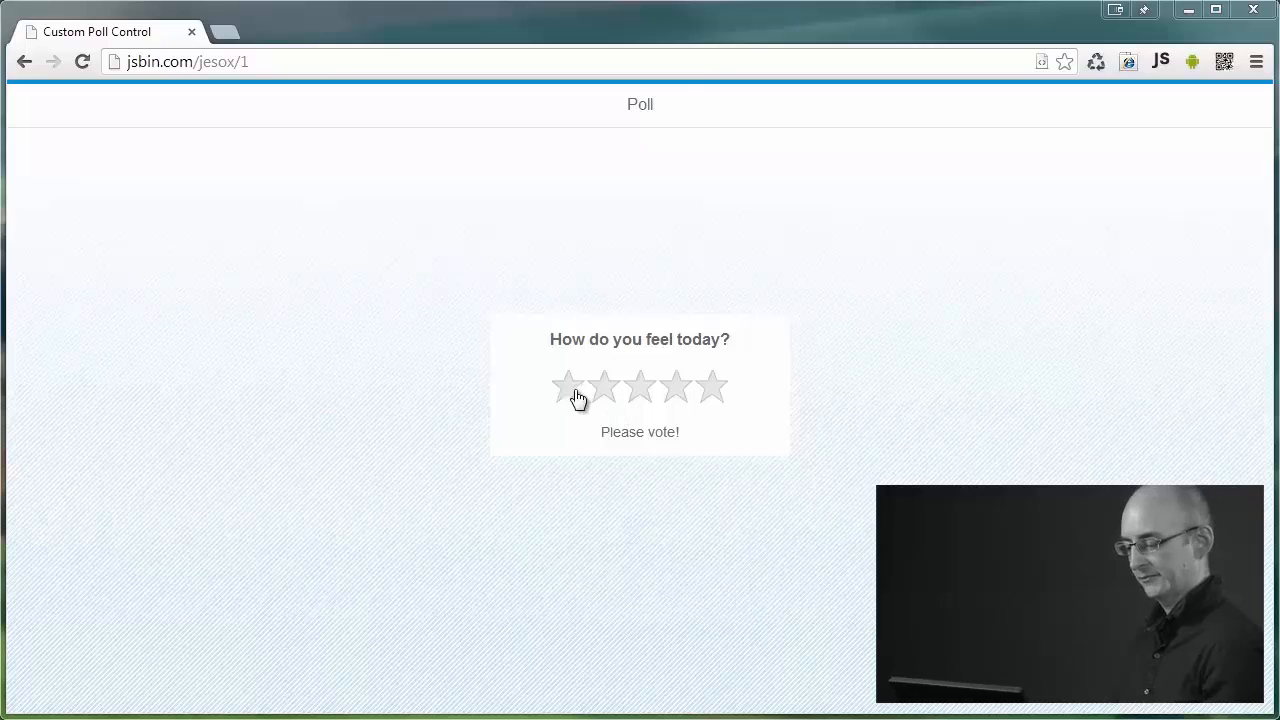
Step: Rate the 'How do you feel today?' poll five out of five stars
click(676, 388)
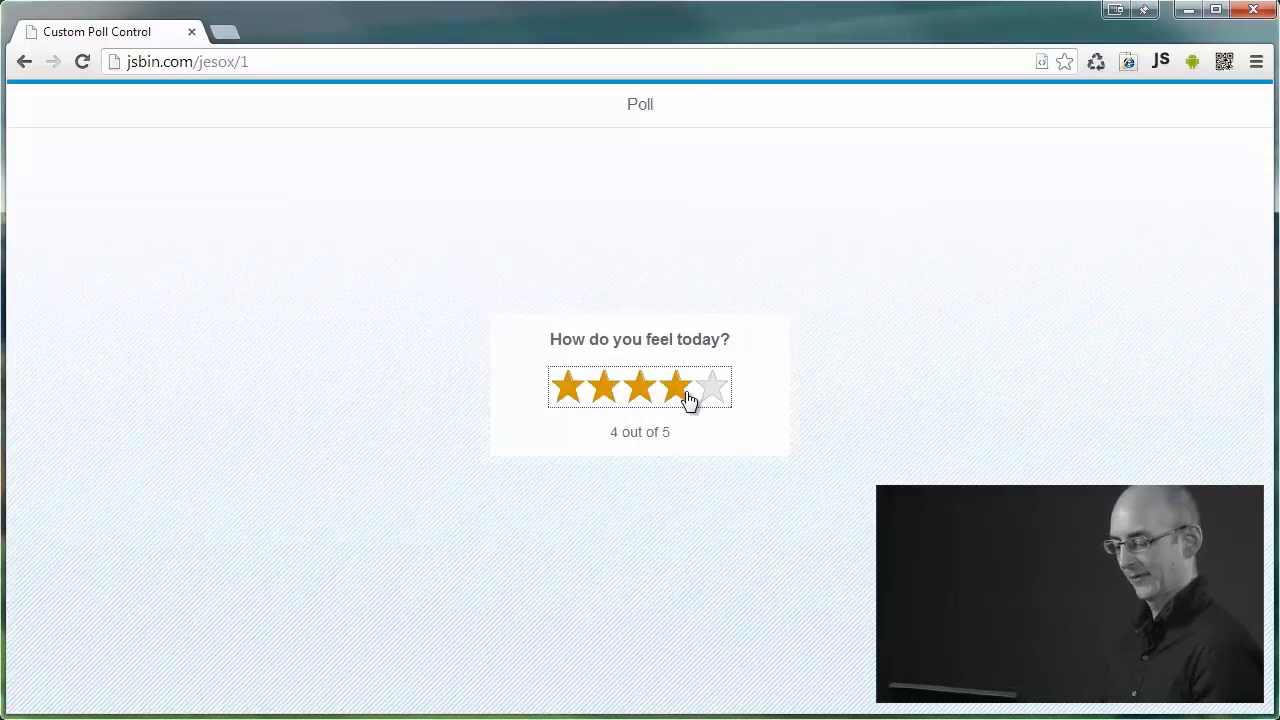
click(712, 388)
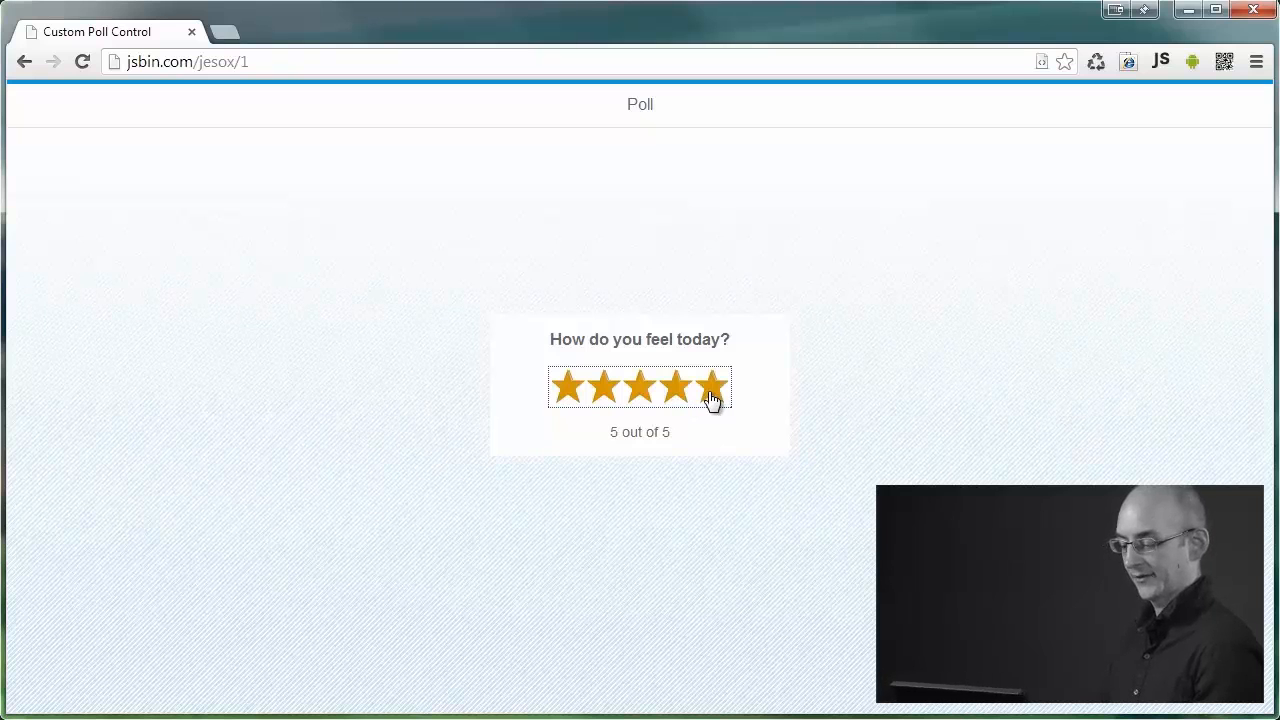
click(710, 388)
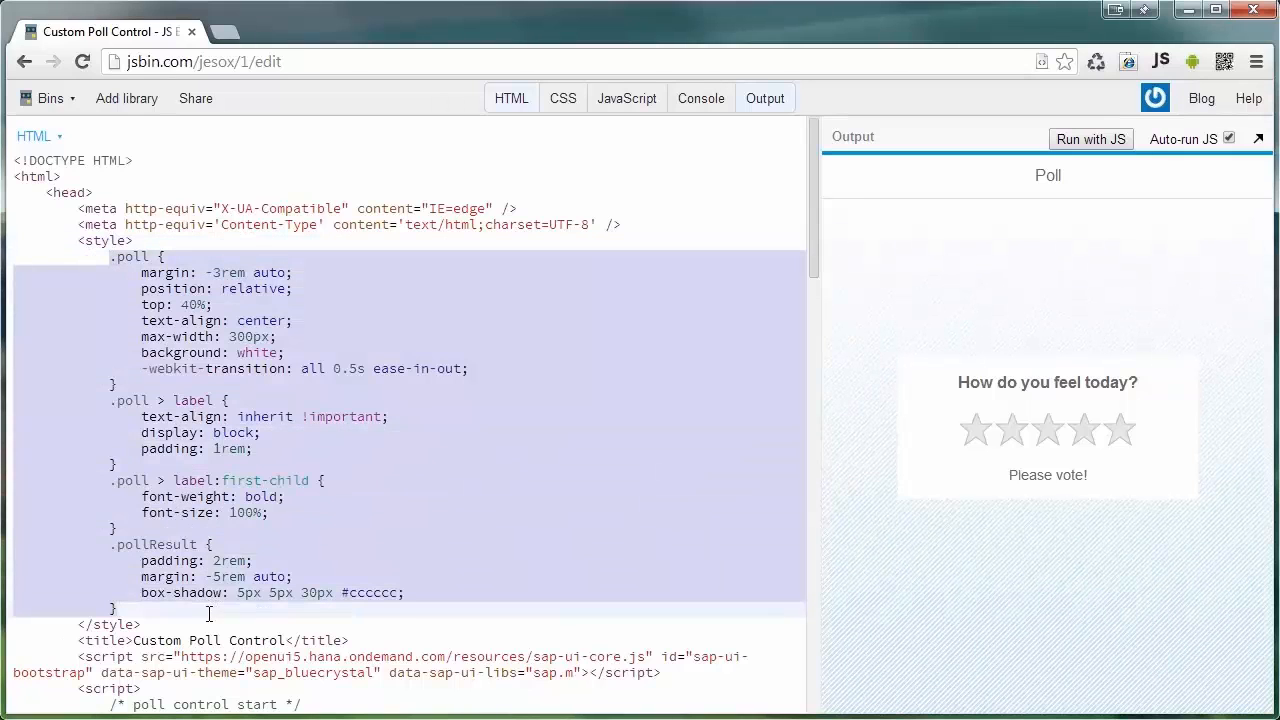
scroll(down, 3)
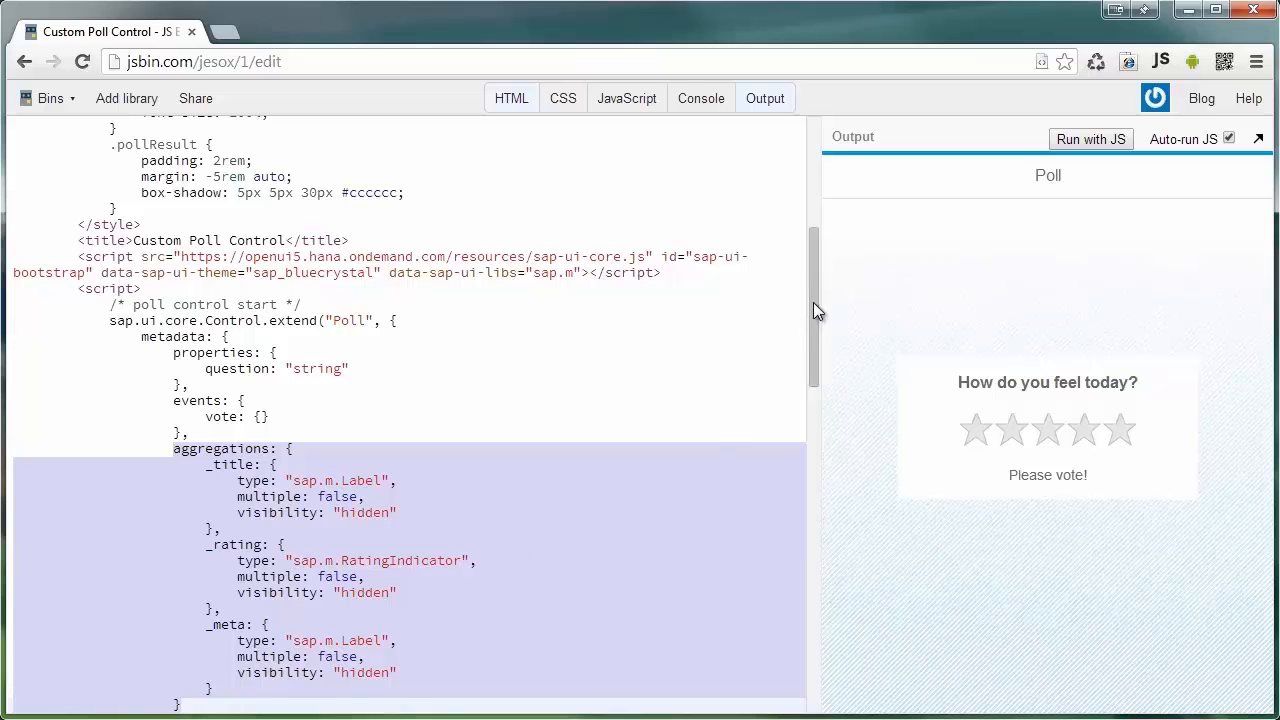
scroll(down, 3)
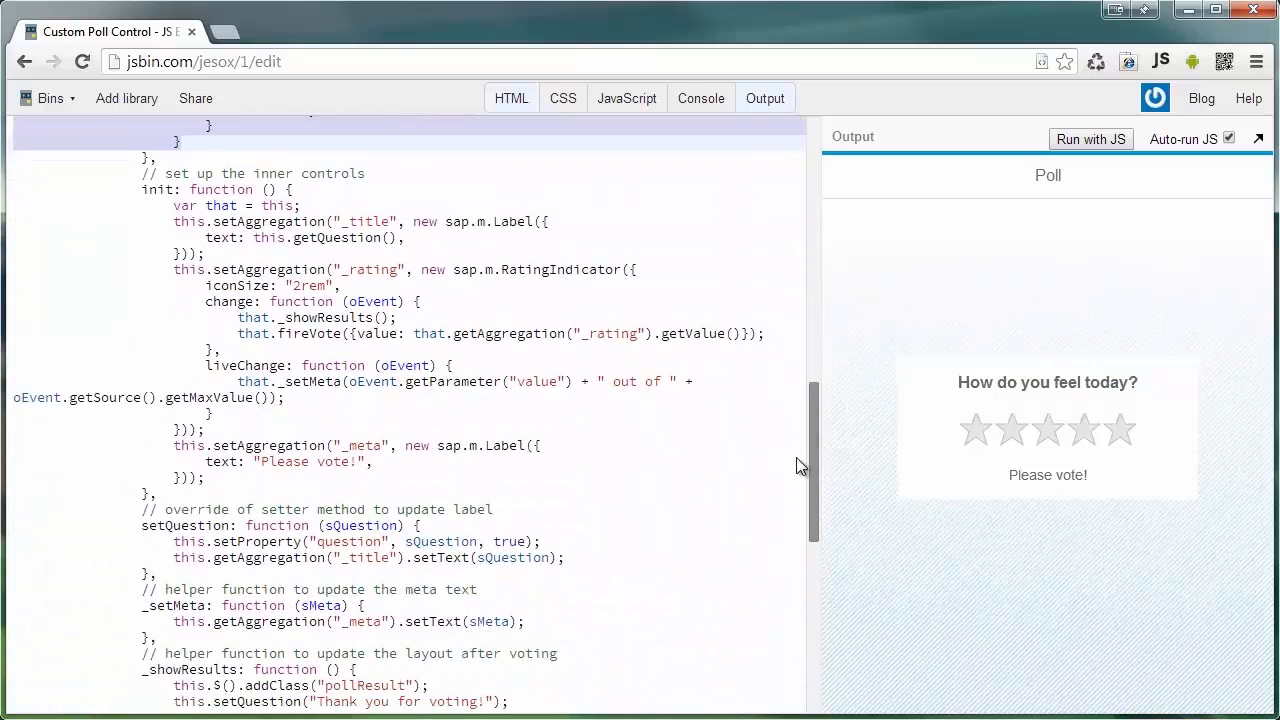
scroll(down, 3)
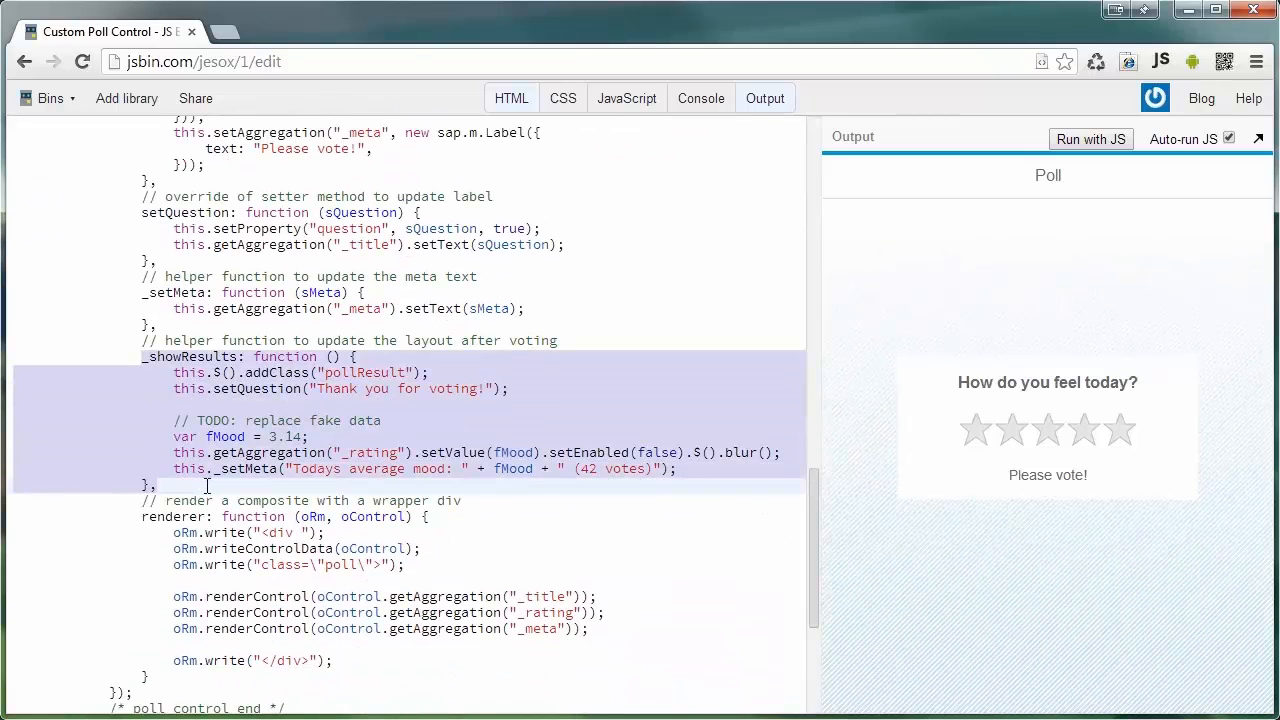
scroll(down, 3)
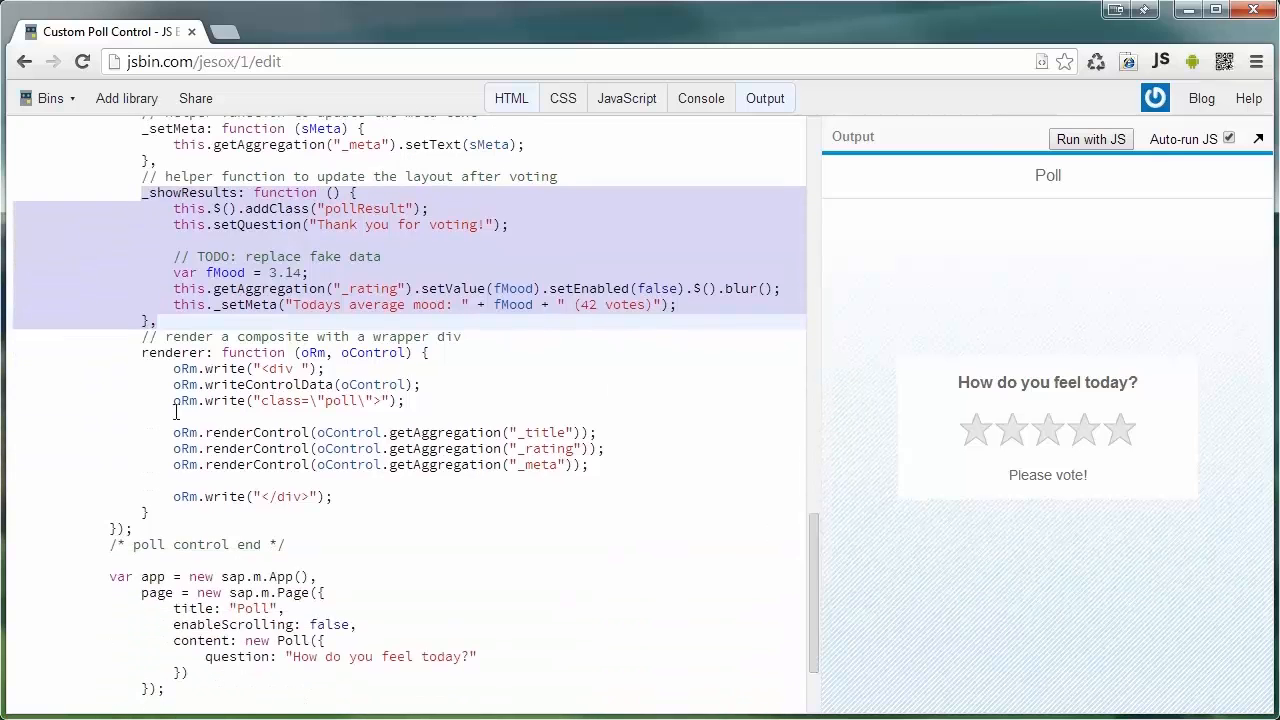